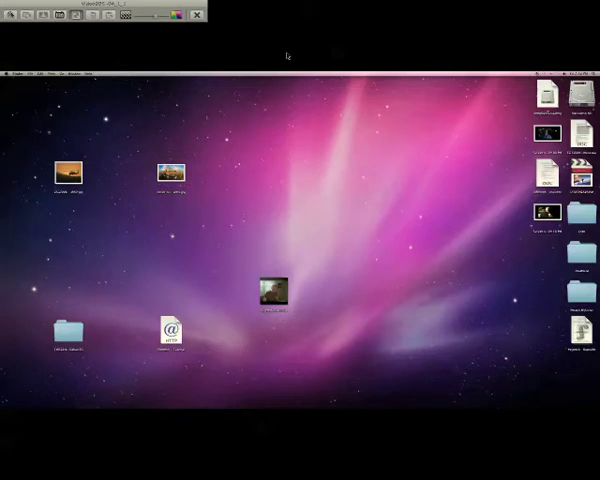
- Open the windmill and tulip field photo and start Layer > Duplicate Layer
click(170, 173)
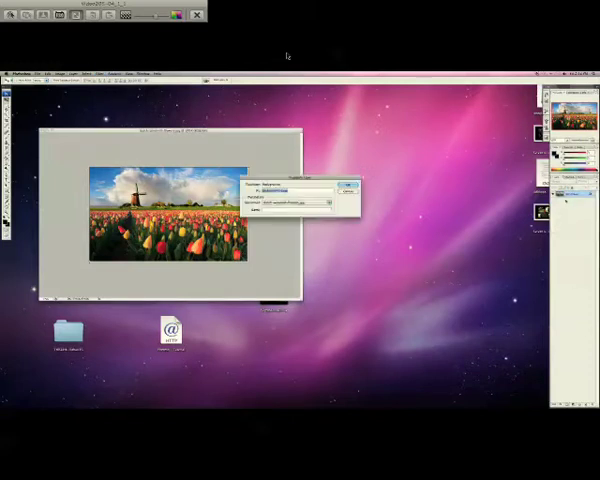
- Confirm two Duplicate Layer dialogs to create two copies of the background layer
click(346, 187)
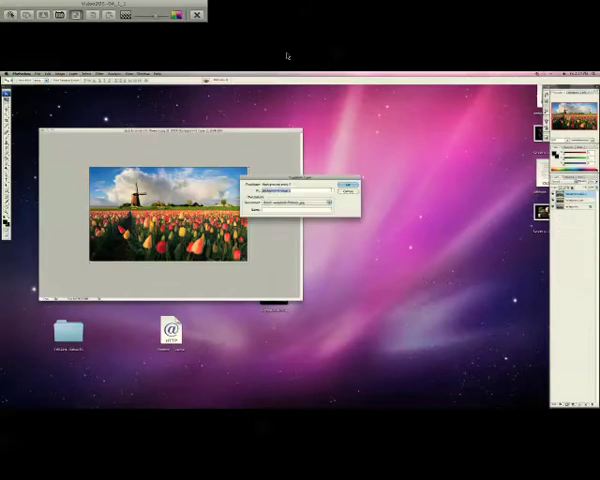
click(348, 185)
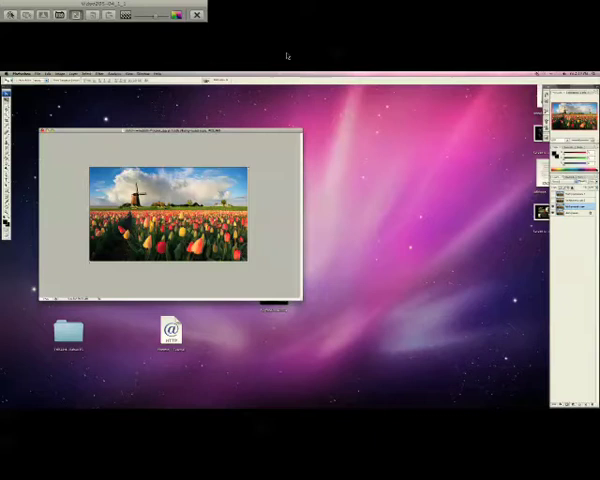
- Select a background layer copy and open the Filter menu
click(102, 67)
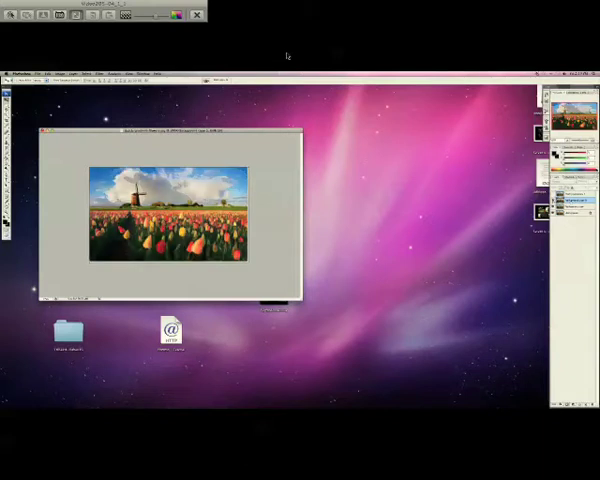
click(101, 73)
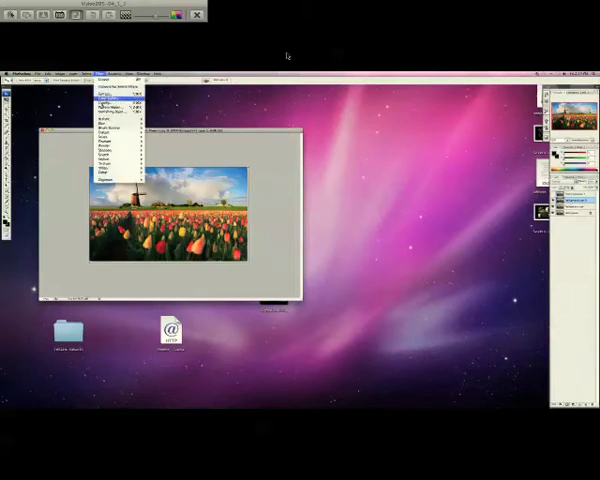
- Select the top layer copy and open the Filter > Blur list
click(112, 120)
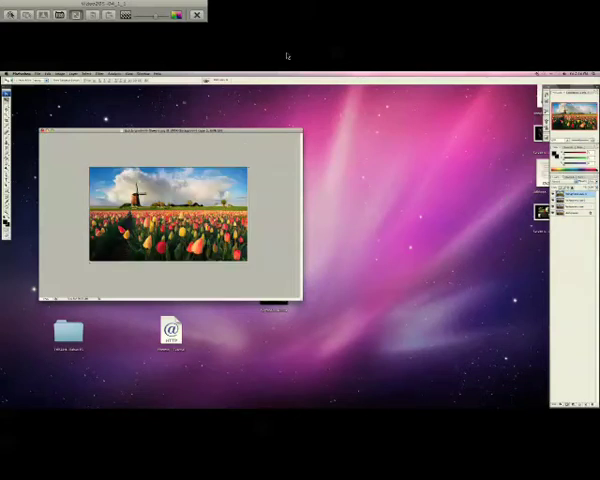
click(104, 73)
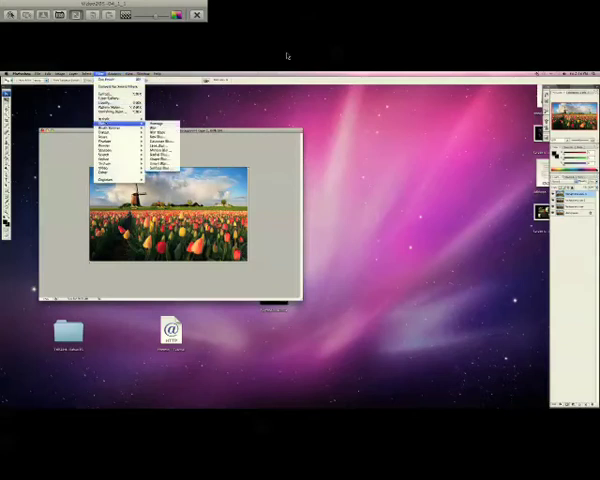